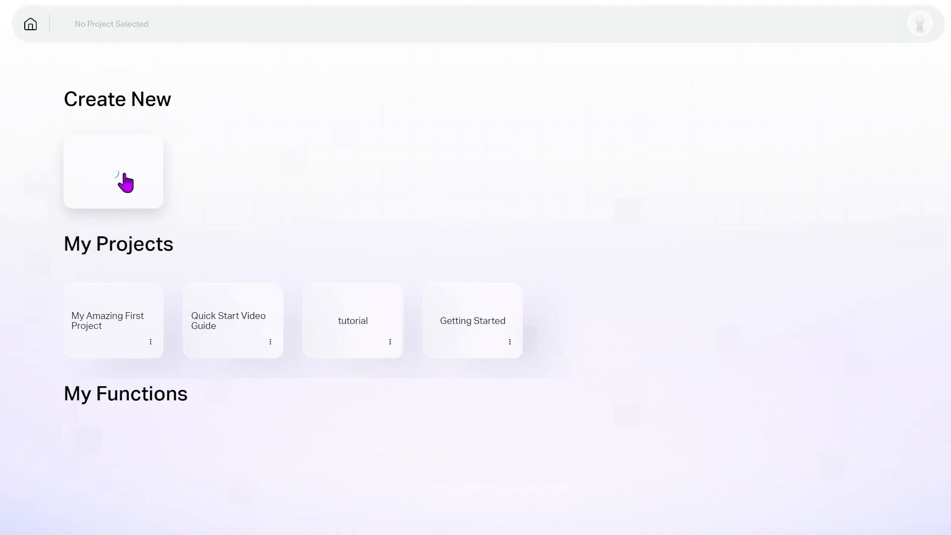
Step: Create a new project named 'My Amazing First Project' from the home page
click(113, 171)
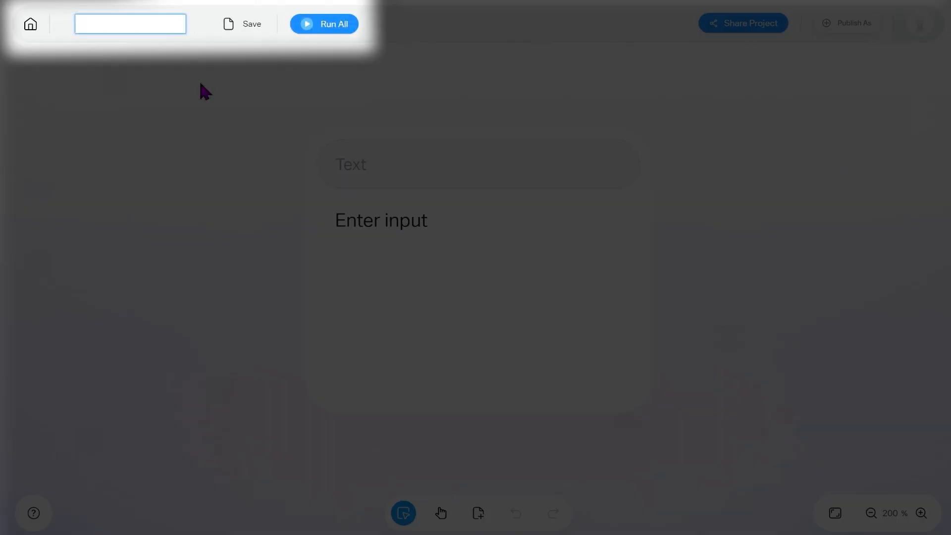
text(My Amazing First Project)
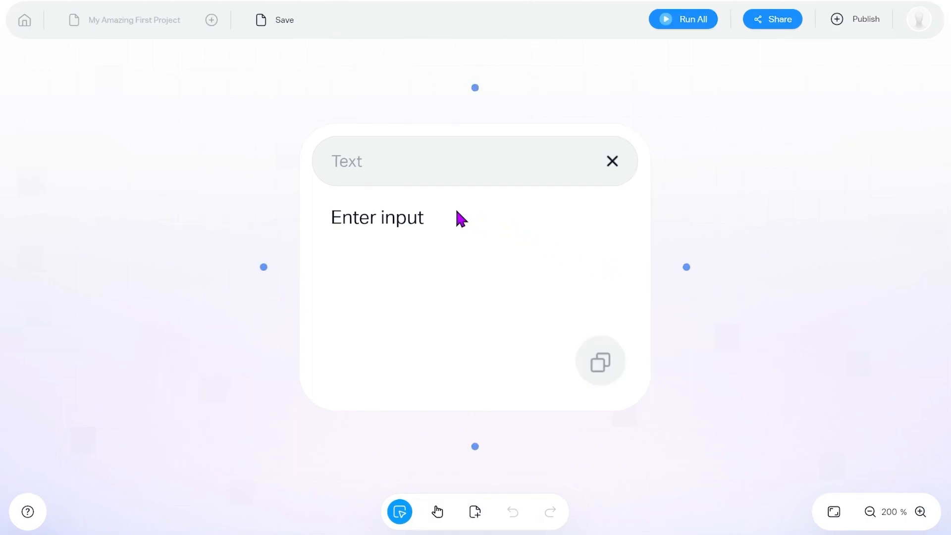
Step: Enter the prompt 'A frog in the middle of a lake.' into the text node
click(377, 218)
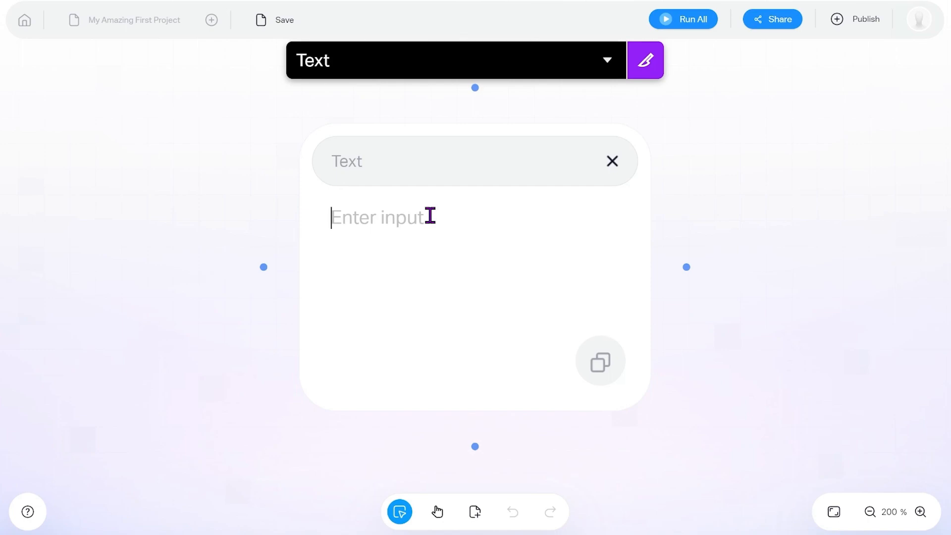
text(A frog in the middle of a lake.)
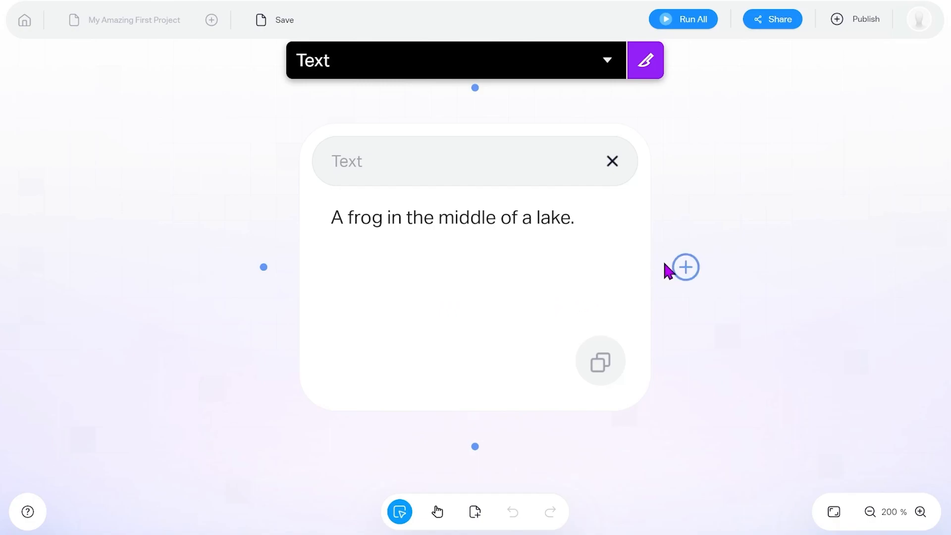
Step: Add a 'generate a description' AI step after the prompt and run it
click(687, 267)
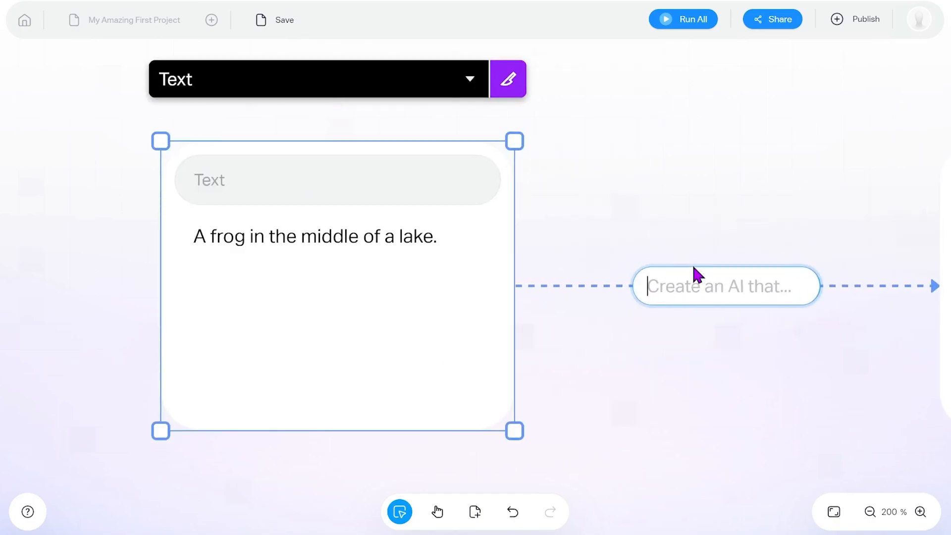
text(generate a description)
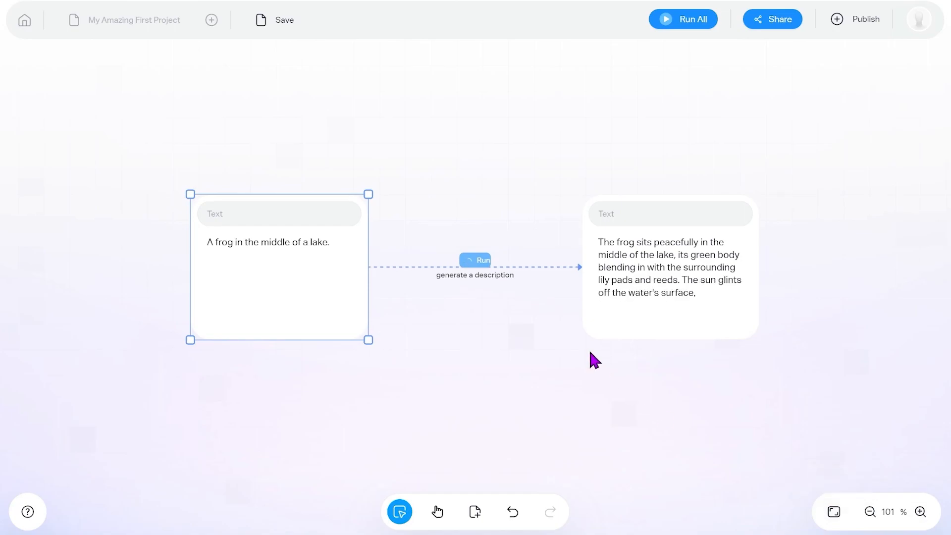
click(475, 260)
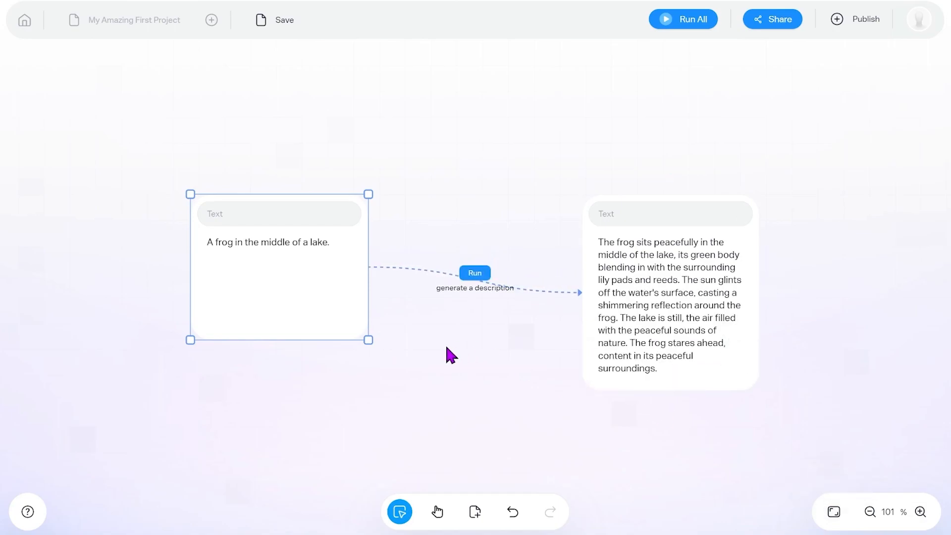
mouse_move(483, 398)
text(/)
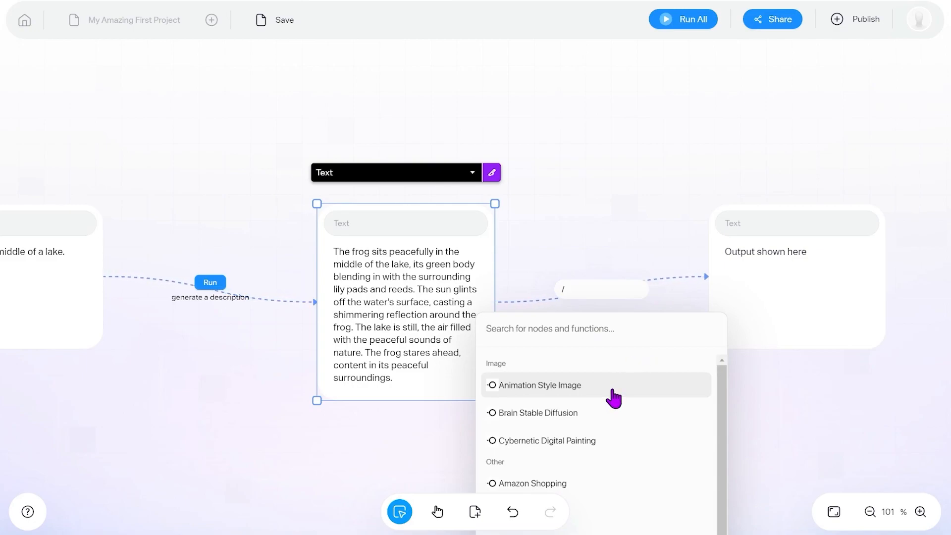
Step: Add an Animation Style Image step after the description node and run it
click(540, 386)
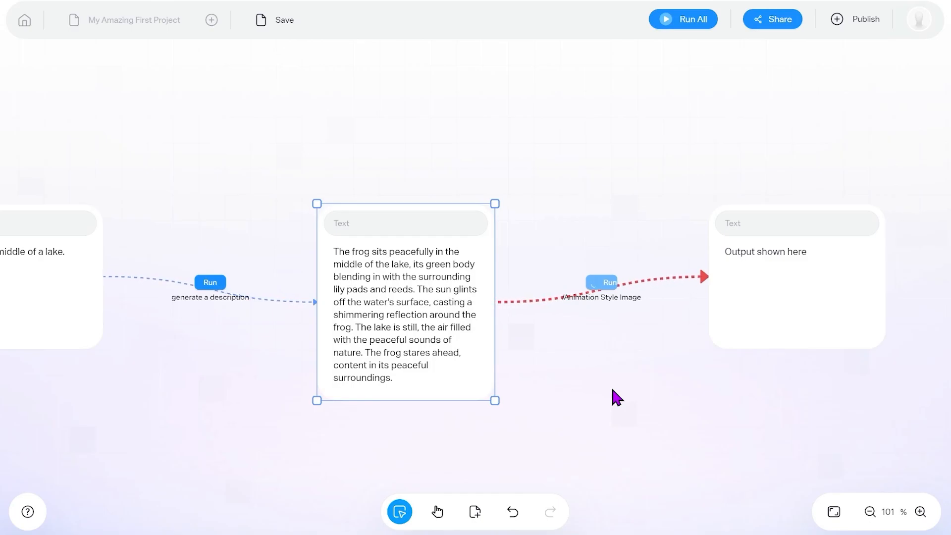
click(833, 511)
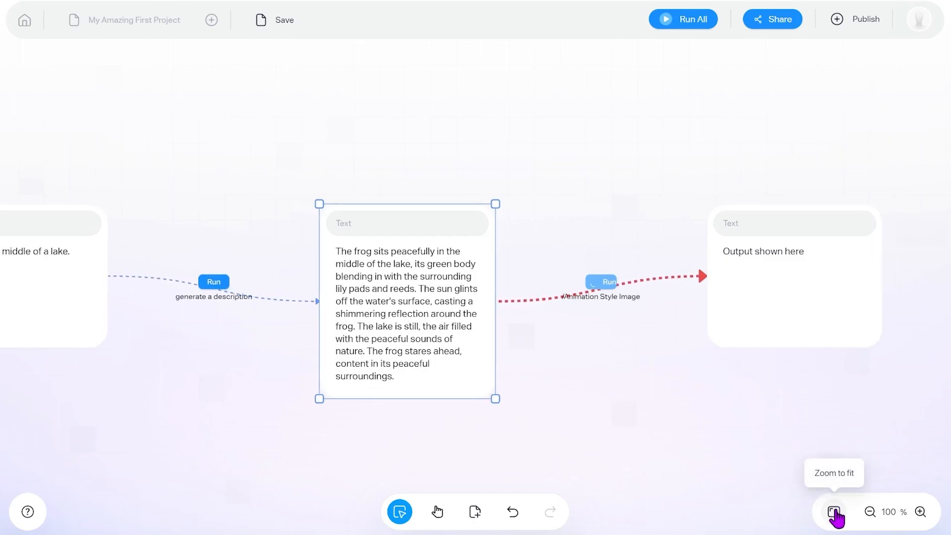
Step: Fit and enlarge the three-node flow view, then save the project
click(833, 511)
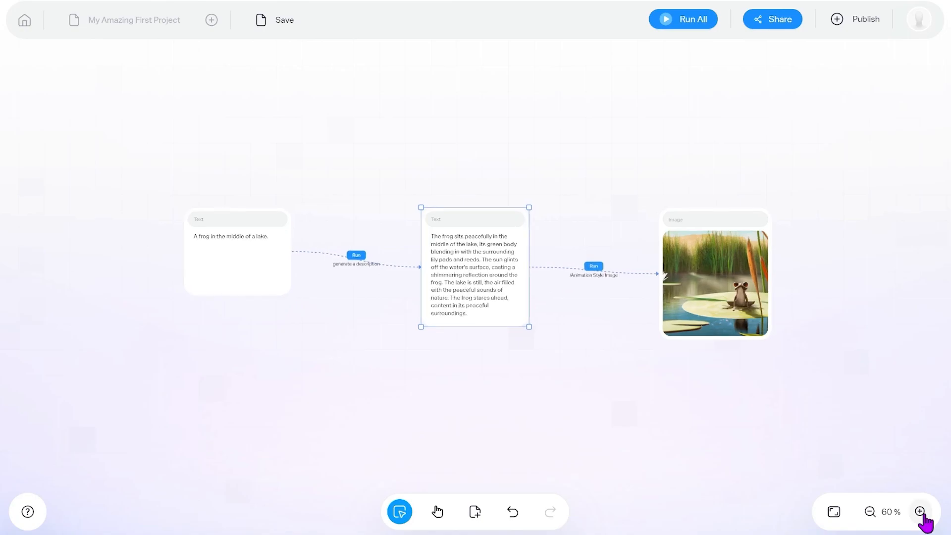
click(920, 511)
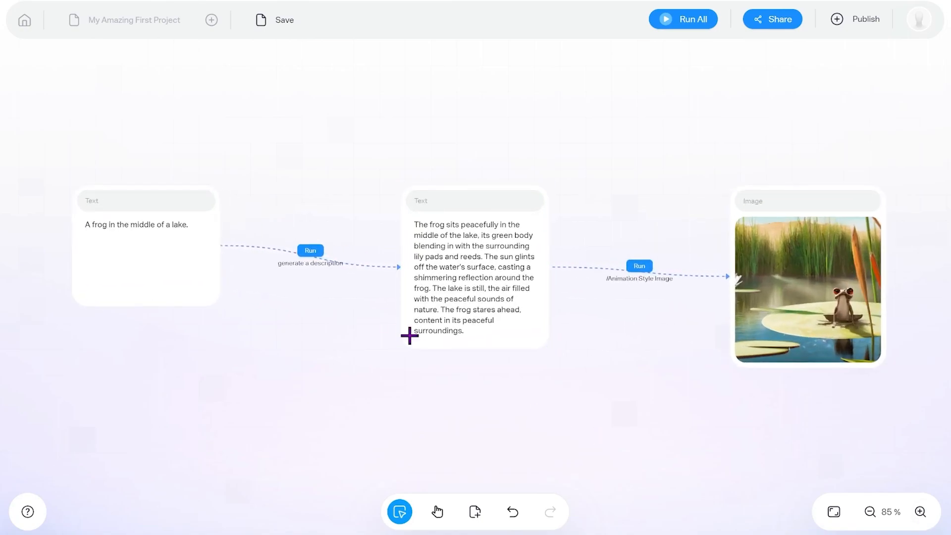
click(280, 20)
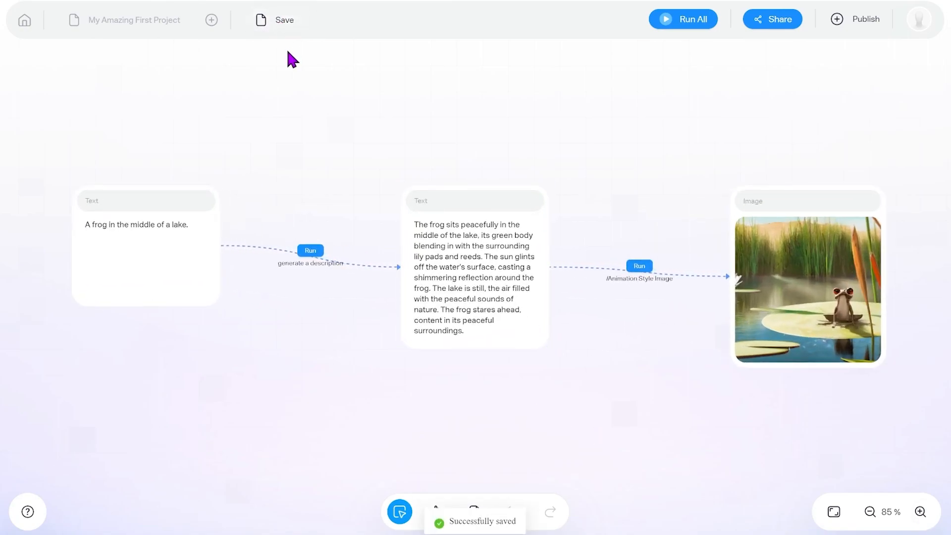